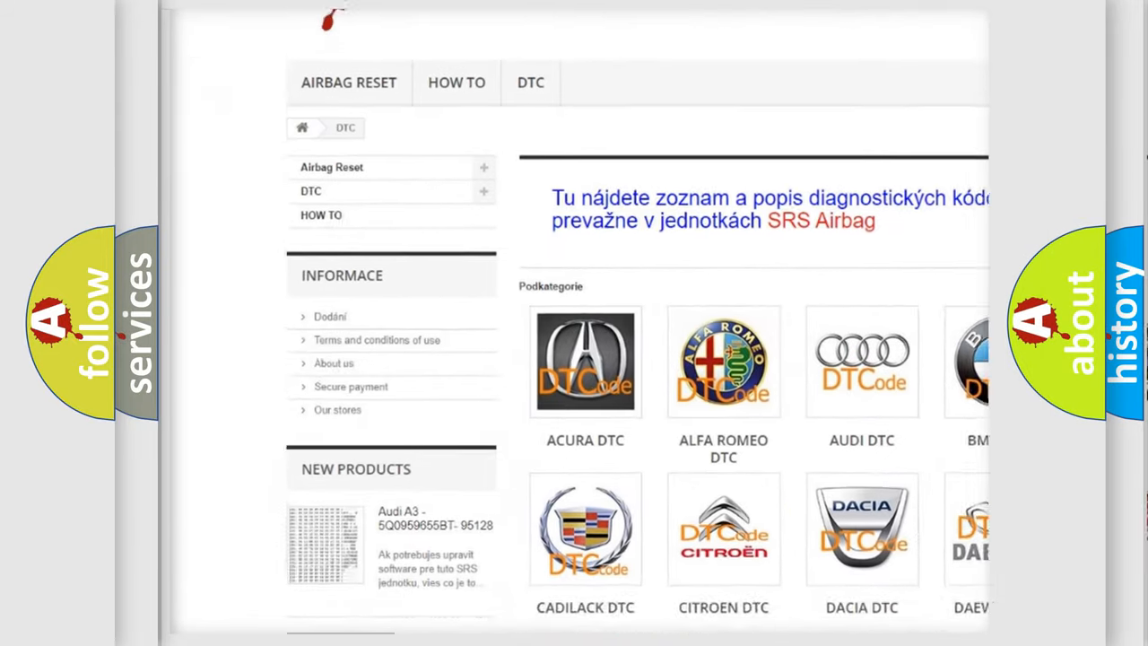
scroll("down", 3)
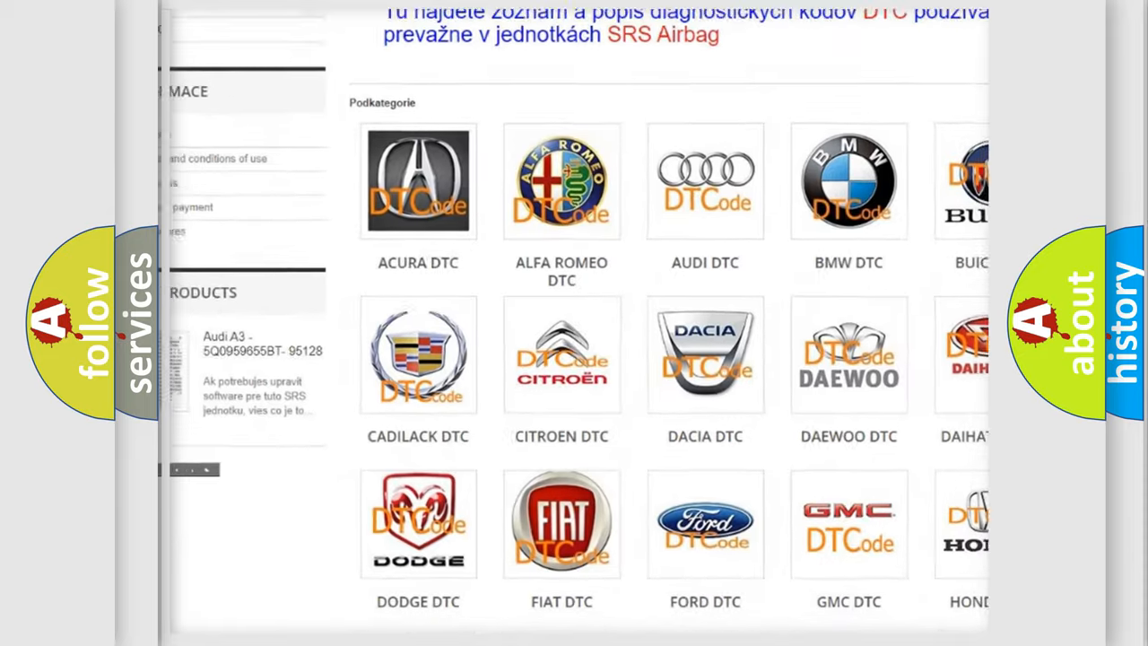
scroll("down", 3)
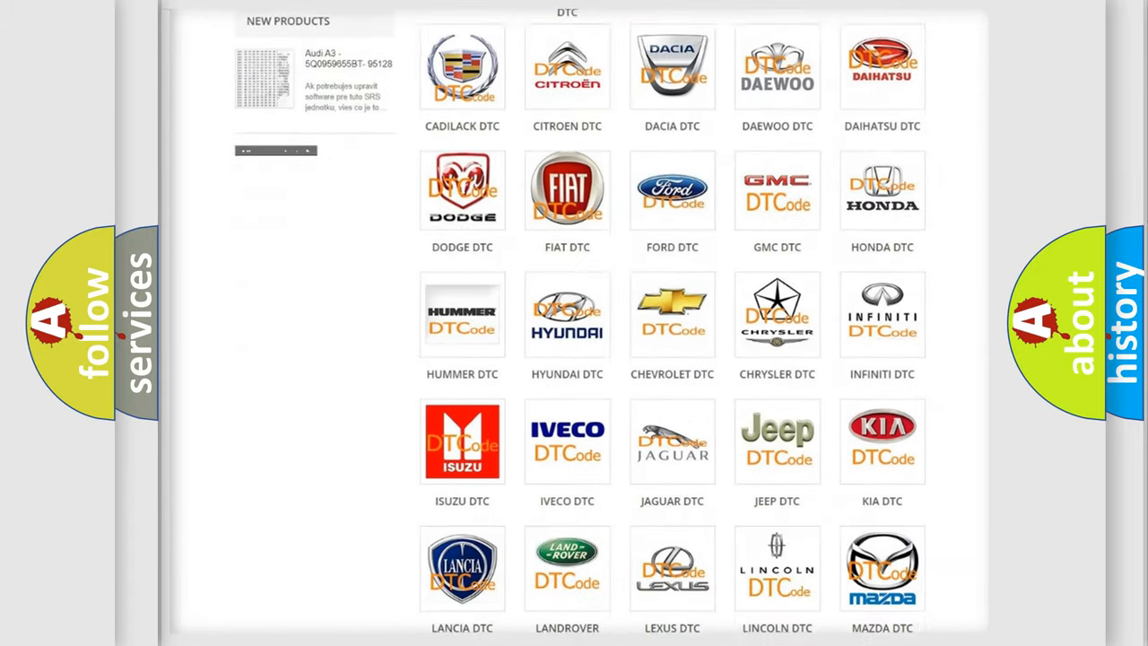
scroll("down", 3)
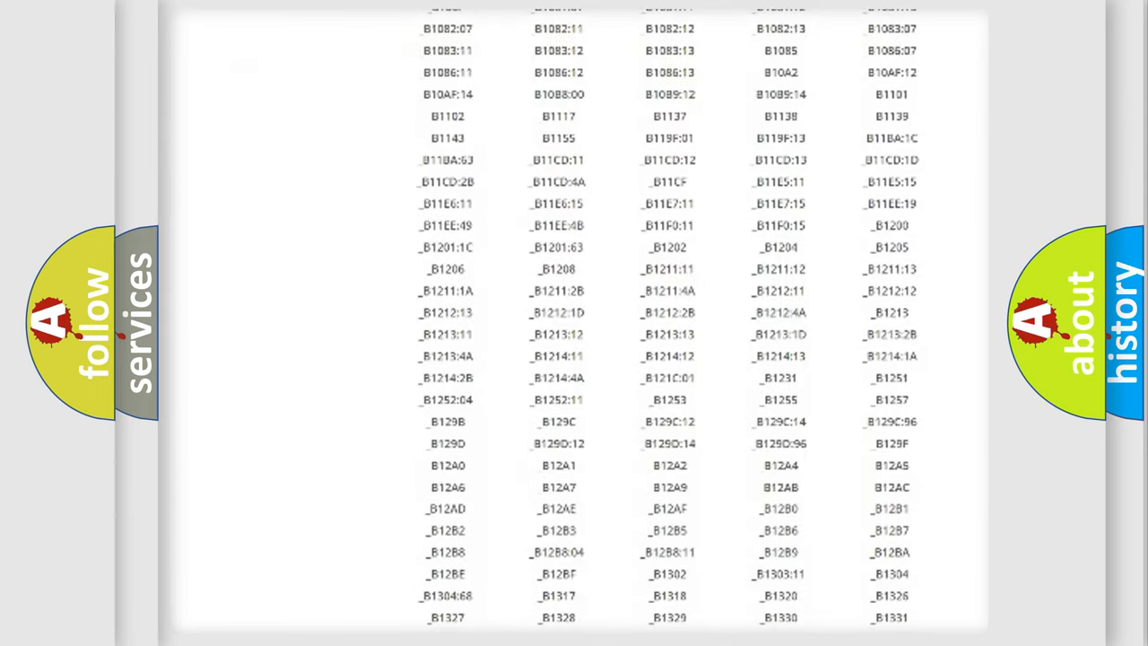
scroll("down", 3)
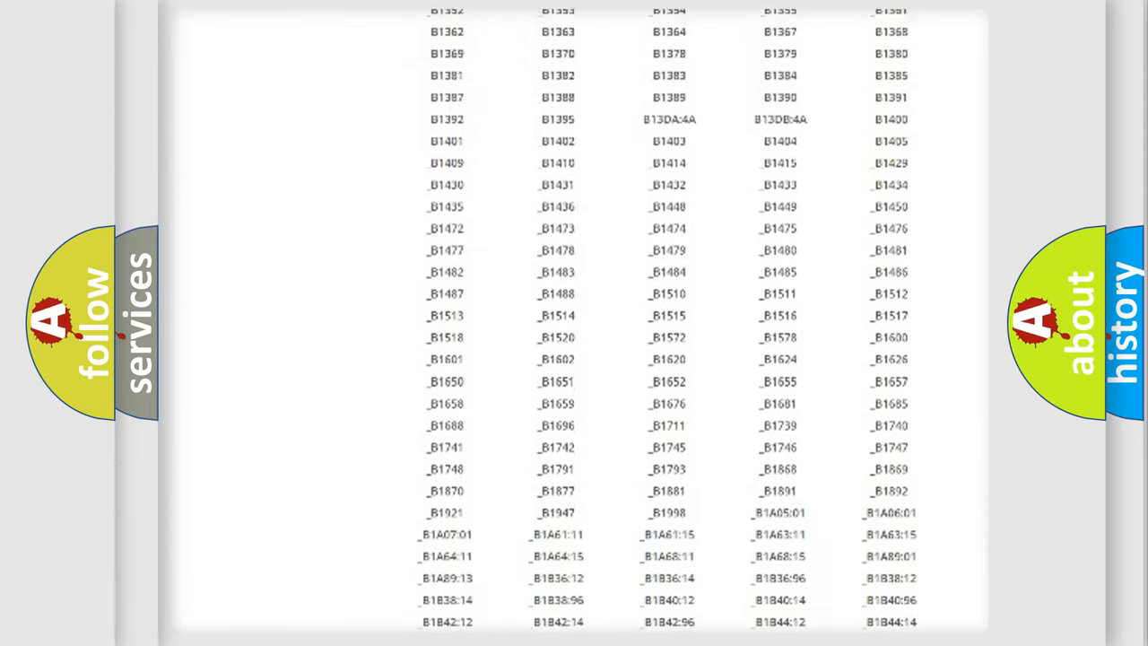